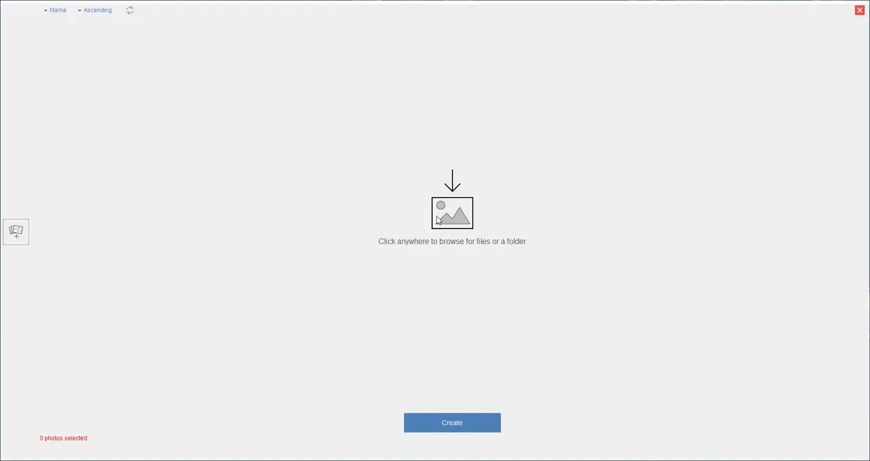
- Import all 40 glass head photos through the file browser
click(452, 213)
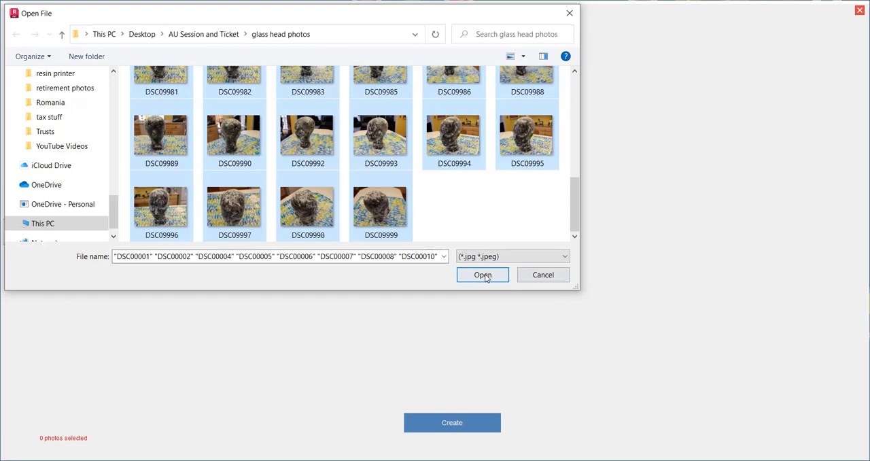
click(482, 275)
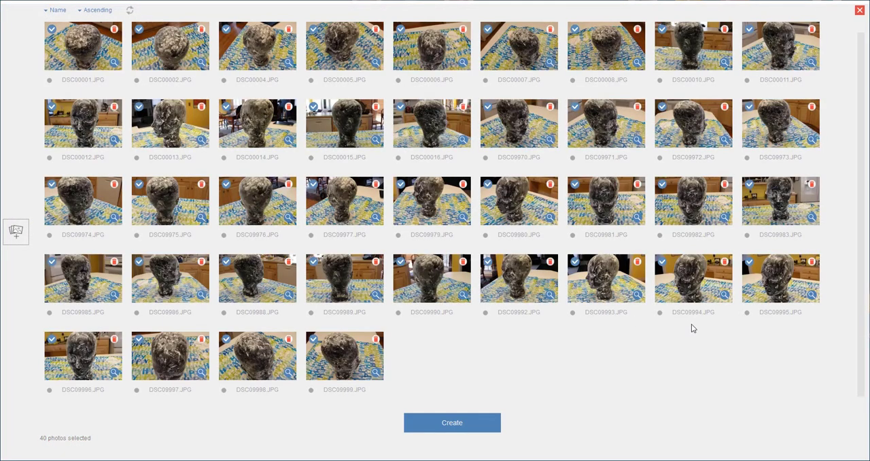
- Create a project named GlassHead from the photos and start processing
click(451, 422)
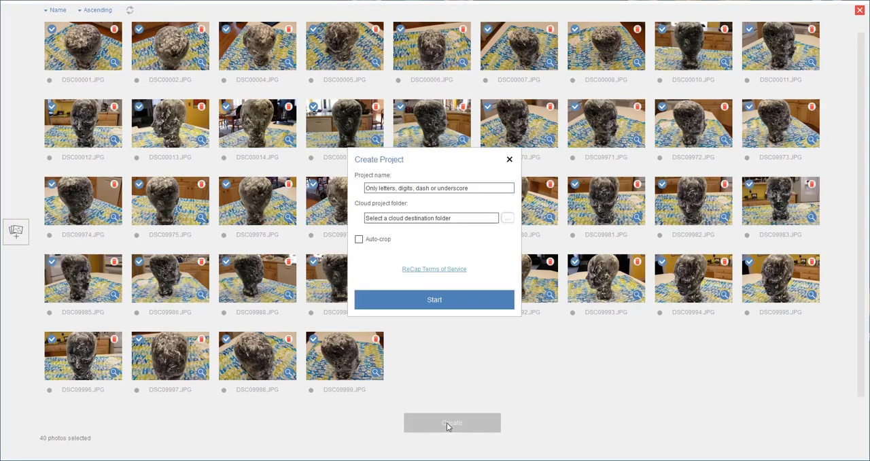
text(Glass)
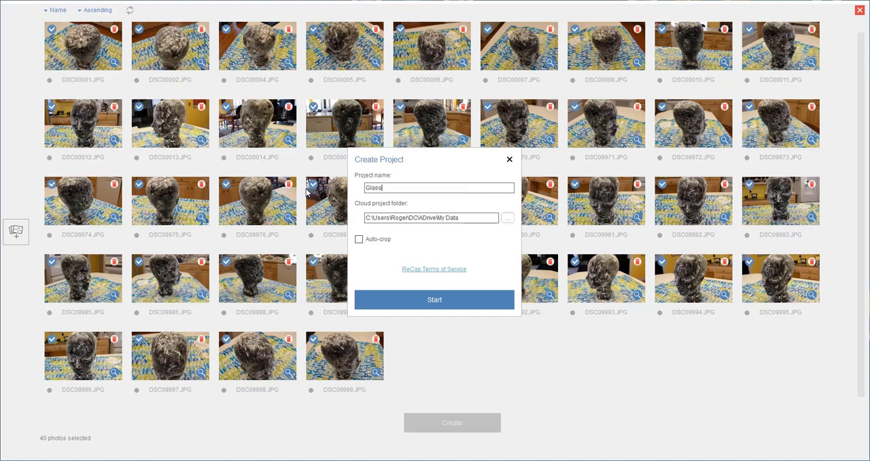
text(Head)
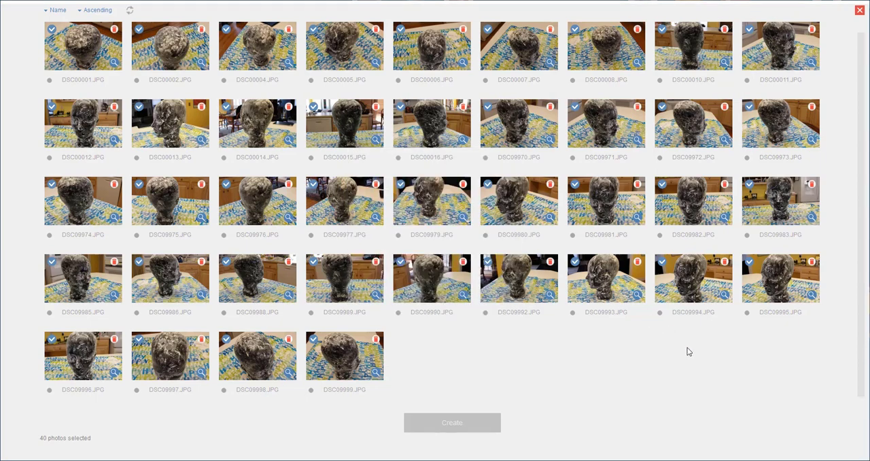
click(452, 422)
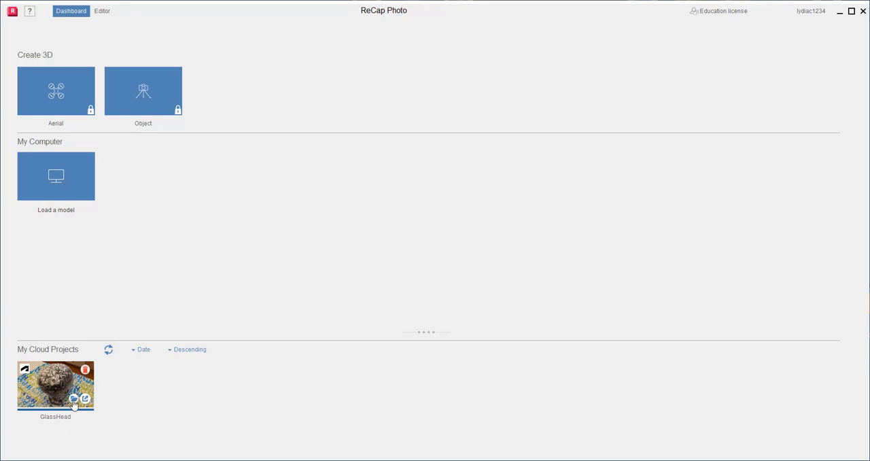
mouse_move(86, 400)
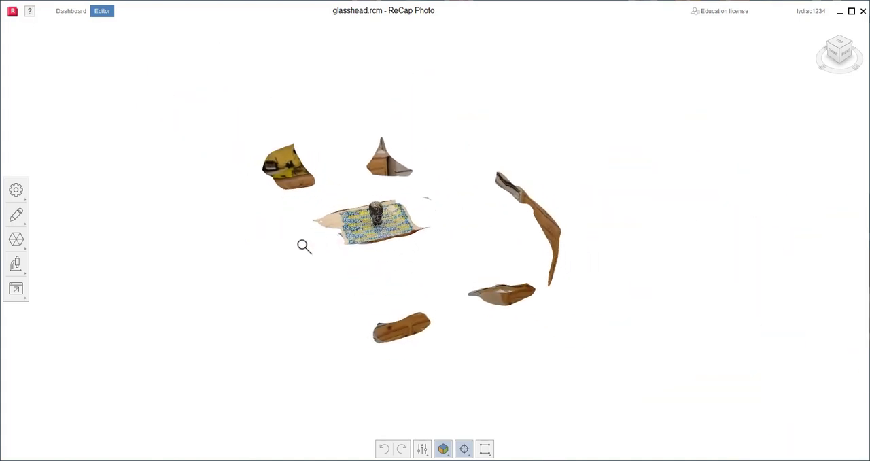
- Apply a filled slice that trims the tabletop and cloth below the head
click(16, 215)
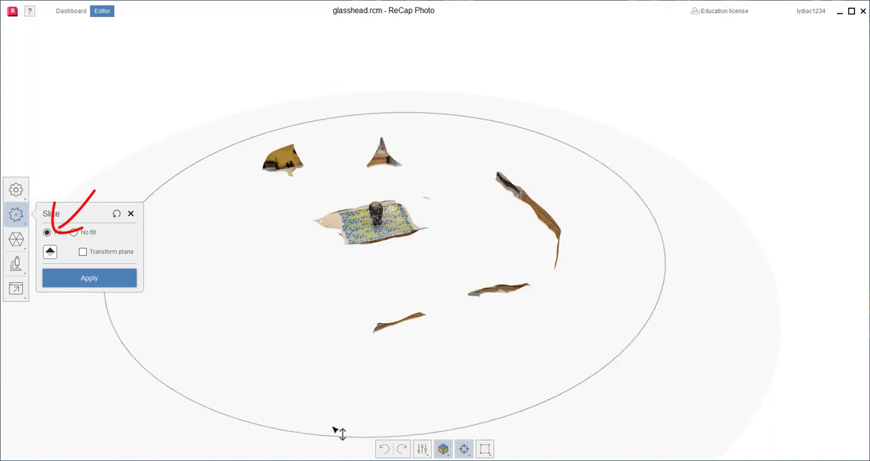
click(47, 231)
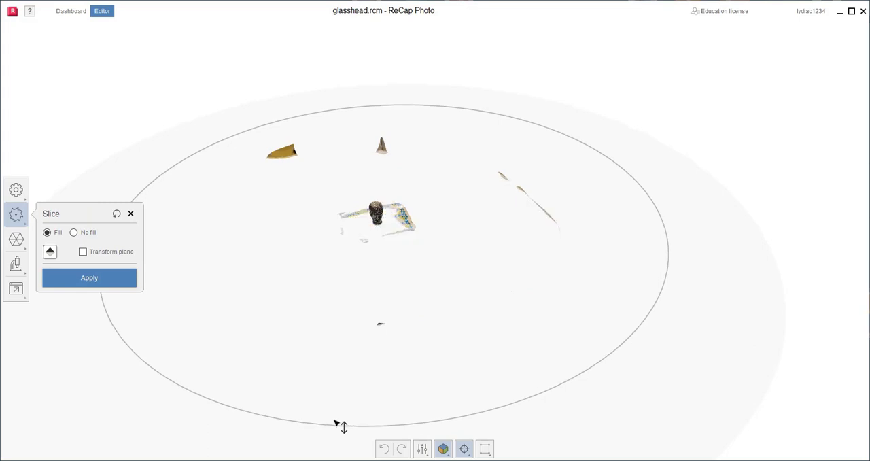
mouse_move(89, 278)
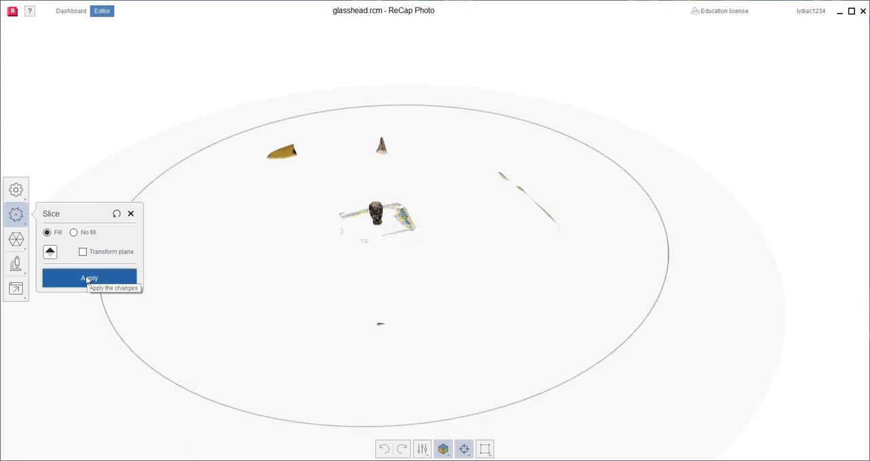
click(89, 277)
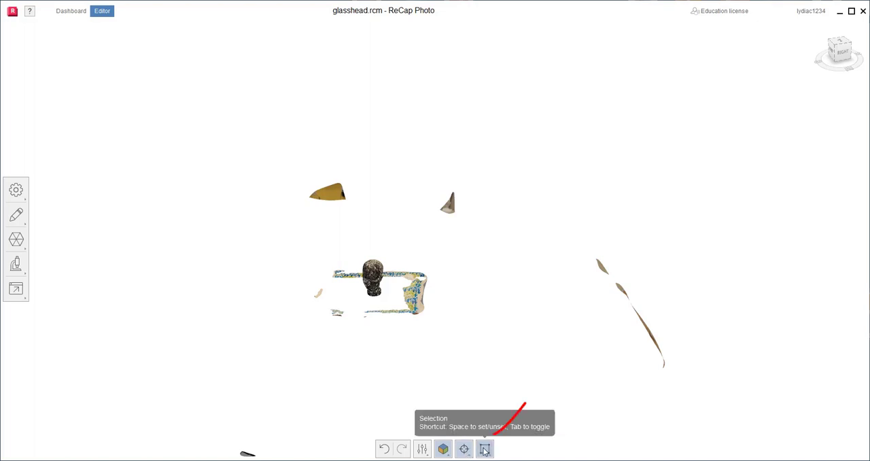
- Select and delete the leftover cloth fragments around the head's base
click(484, 448)
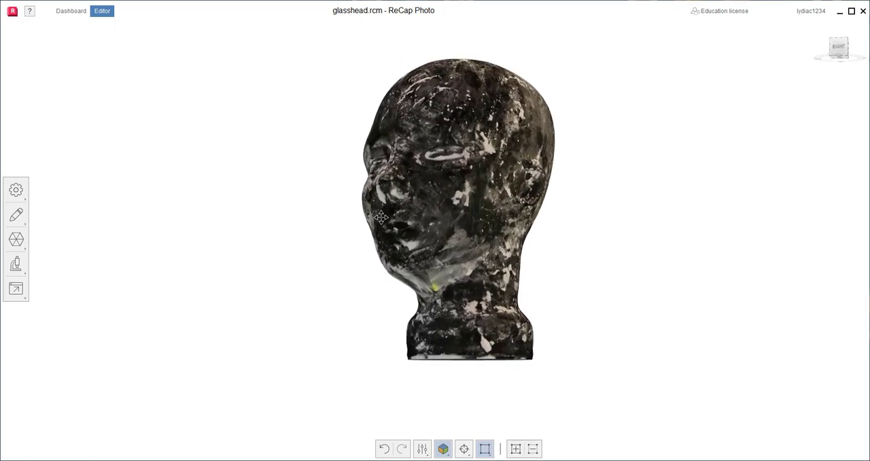
click(443, 449)
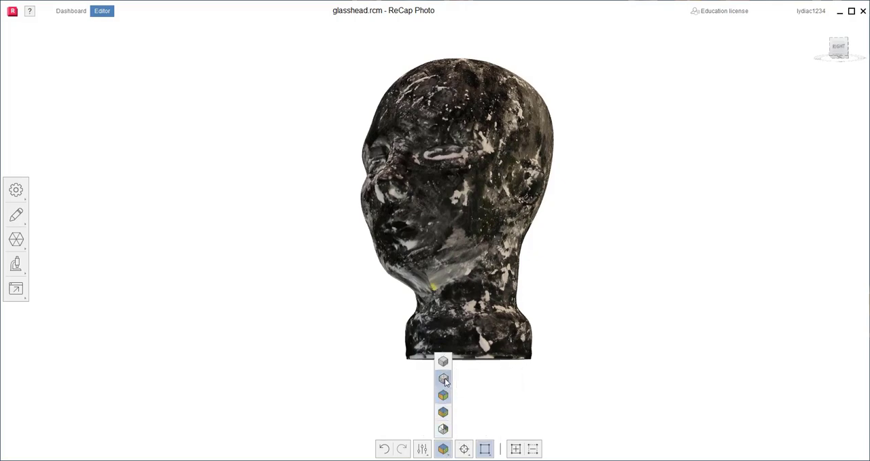
- Switch to untextured wireframe display and bring up Decimate, showing about 239,848 faces
click(442, 379)
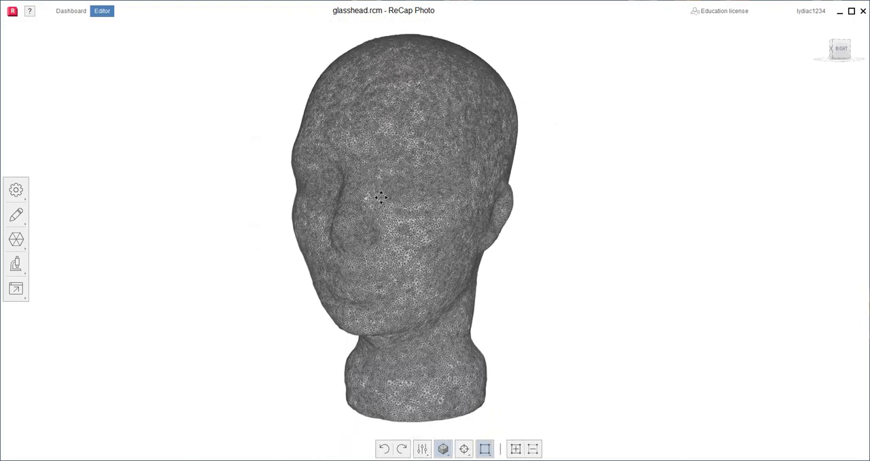
mouse_move(16, 238)
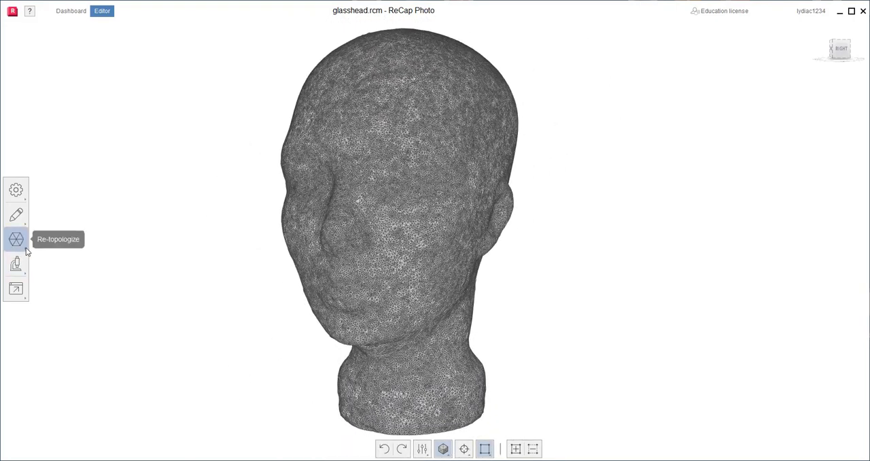
click(16, 239)
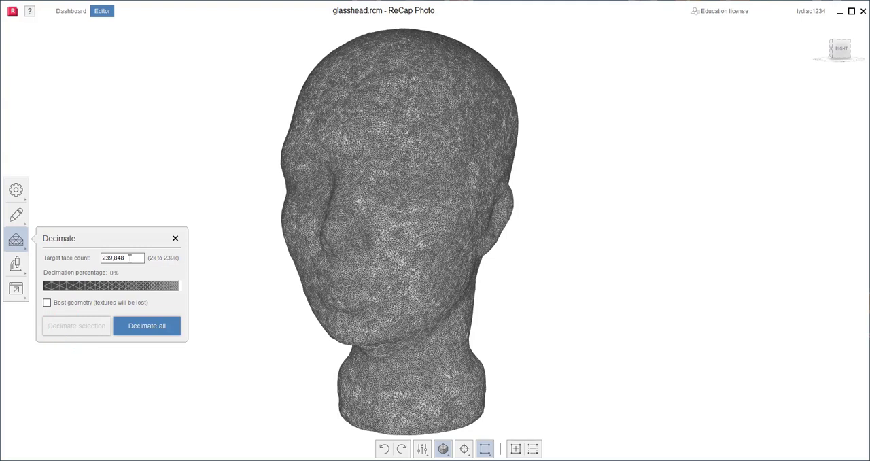
- Decimate the entire mesh to a 20000 face target with Best geometry enabled
triple_click(122, 257)
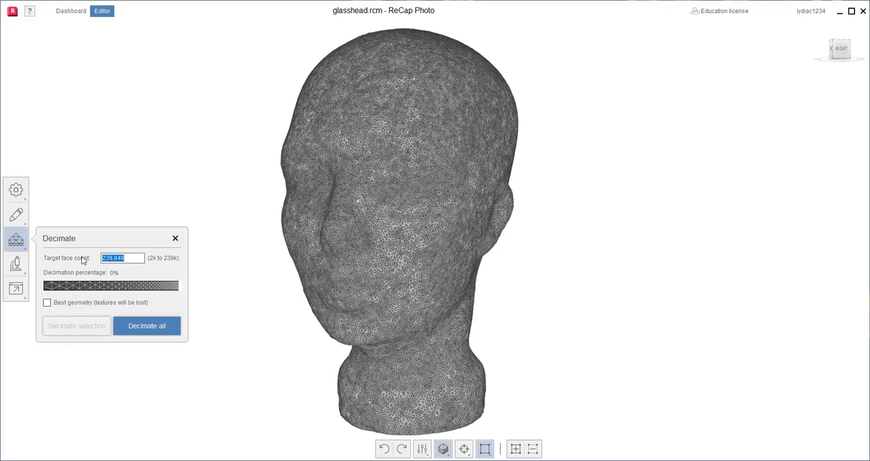
text(20000)
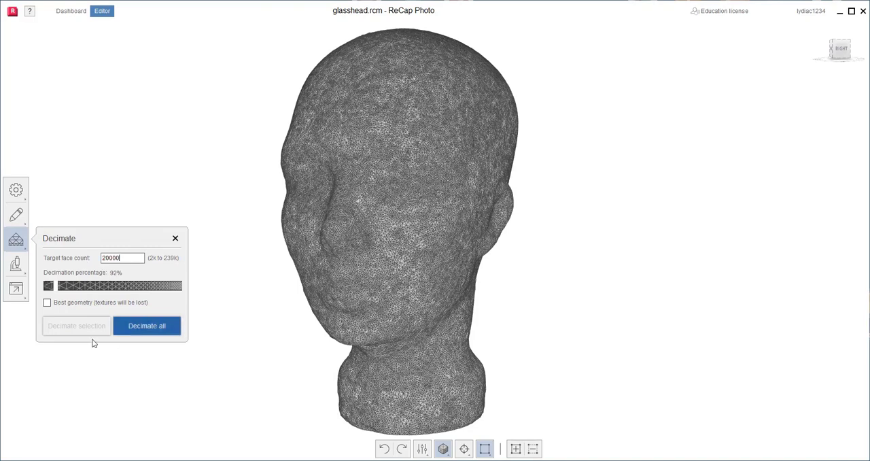
click(47, 302)
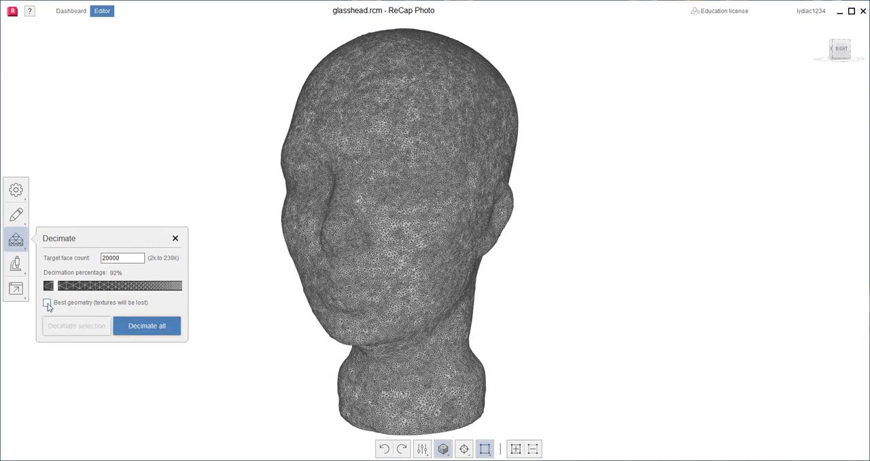
click(47, 302)
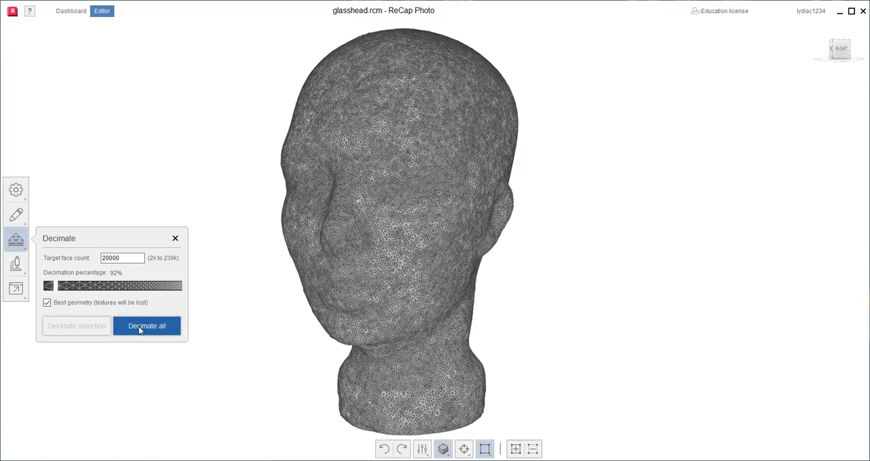
click(146, 325)
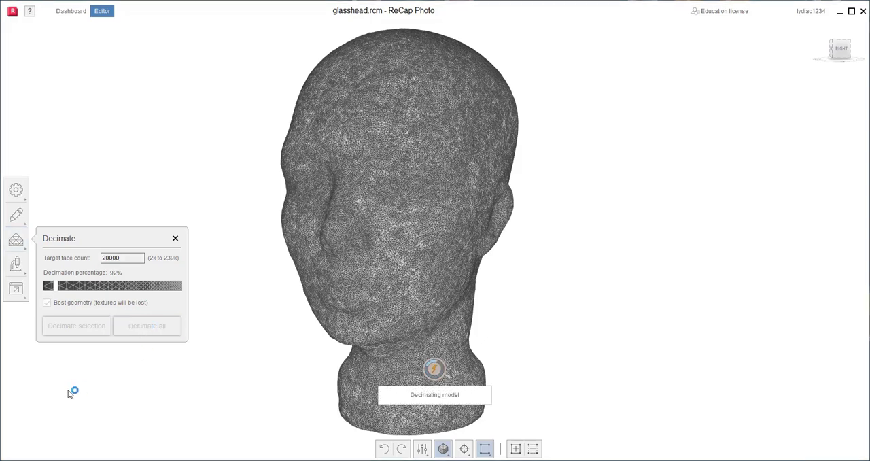
click(146, 326)
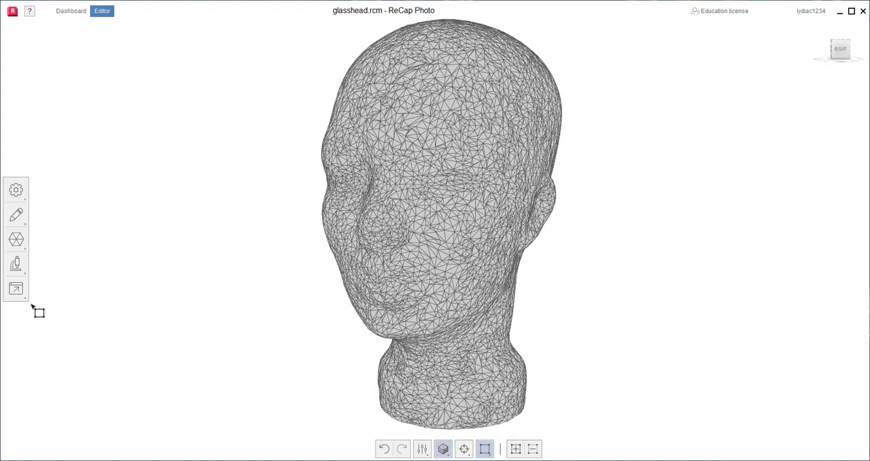
- Choose STL as the export format for the 20,000-face head model
click(15, 288)
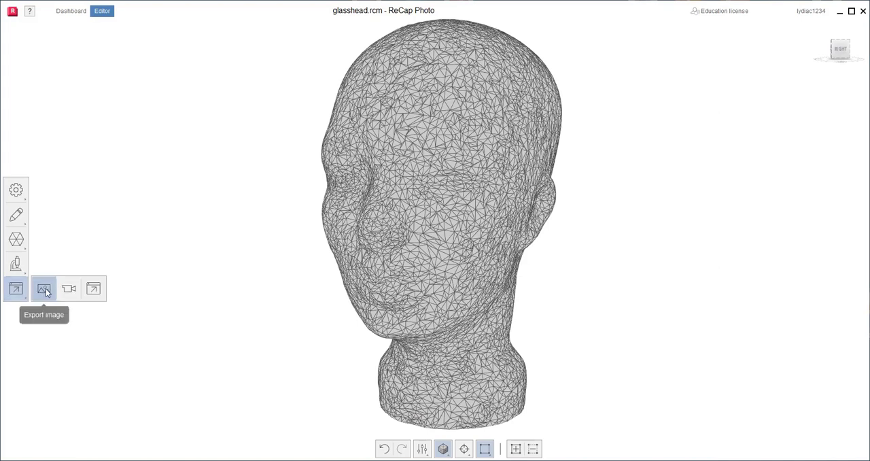
mouse_move(69, 288)
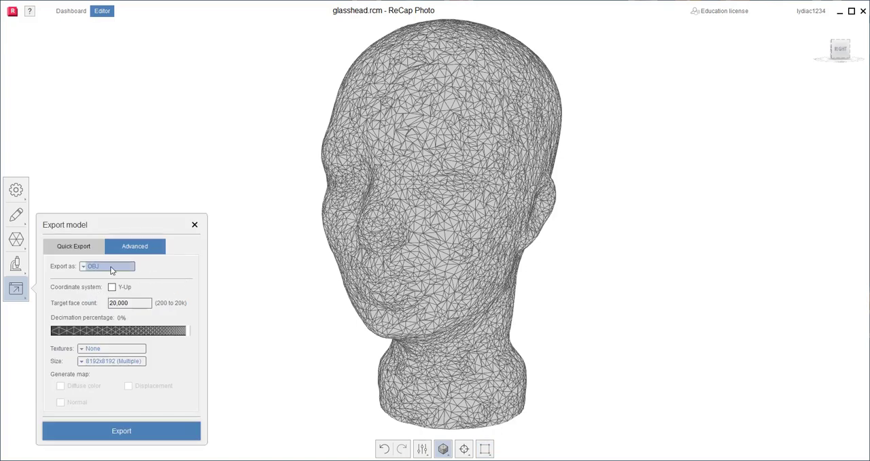
click(107, 266)
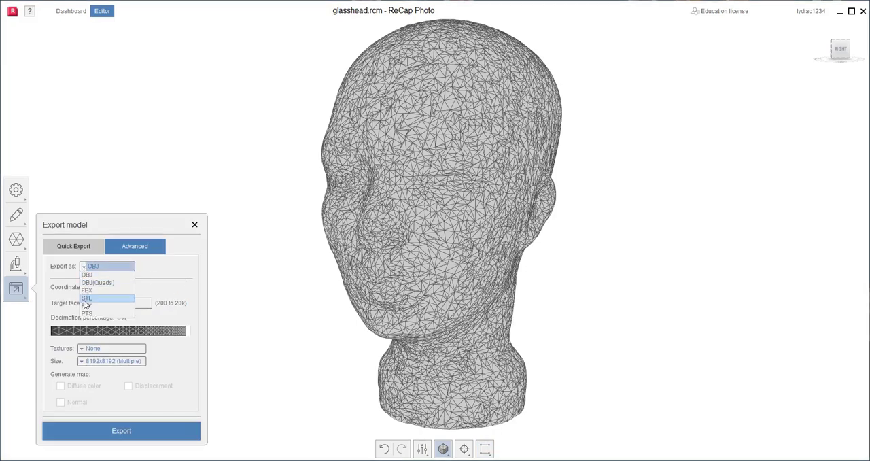
click(87, 297)
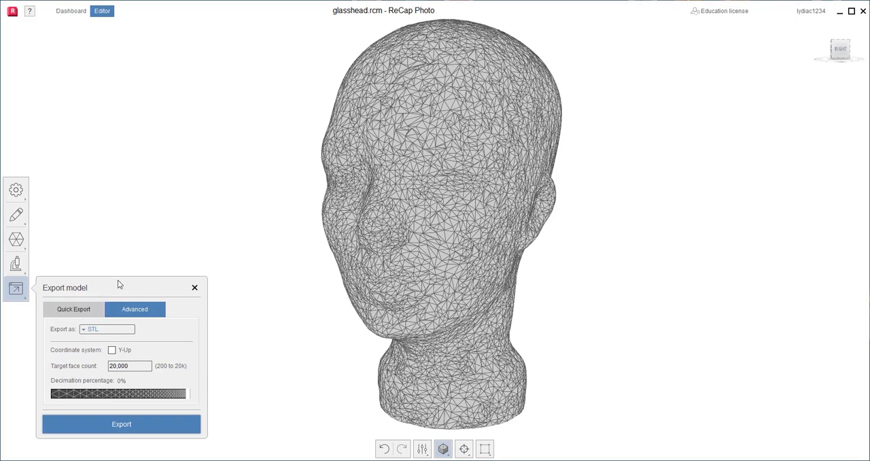